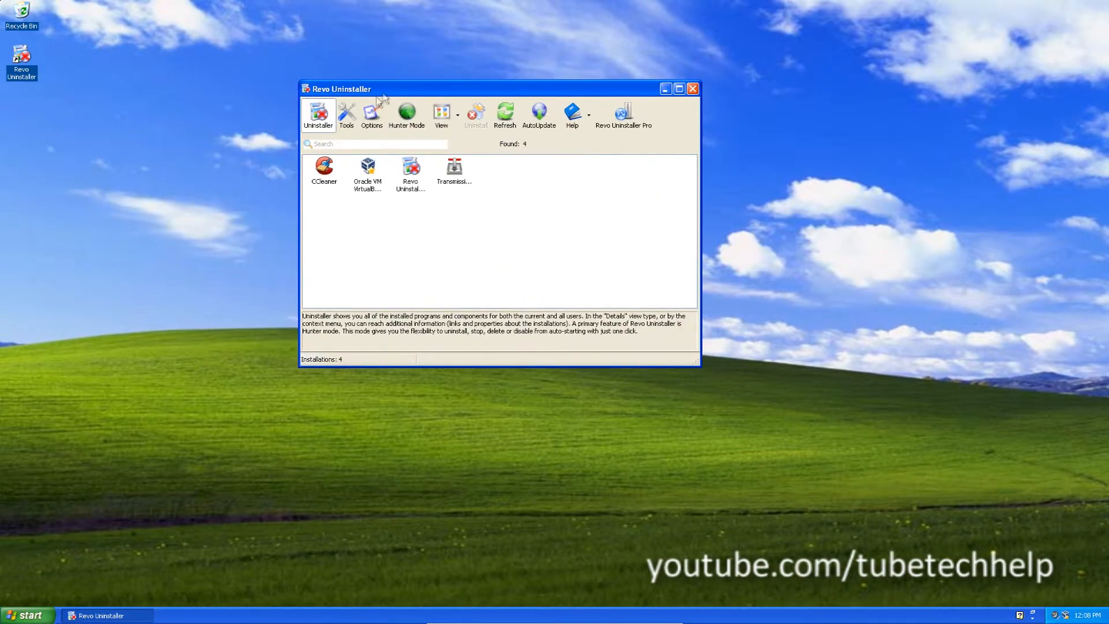
{"action": "mouse_move", "coordinate": [232, 313]}
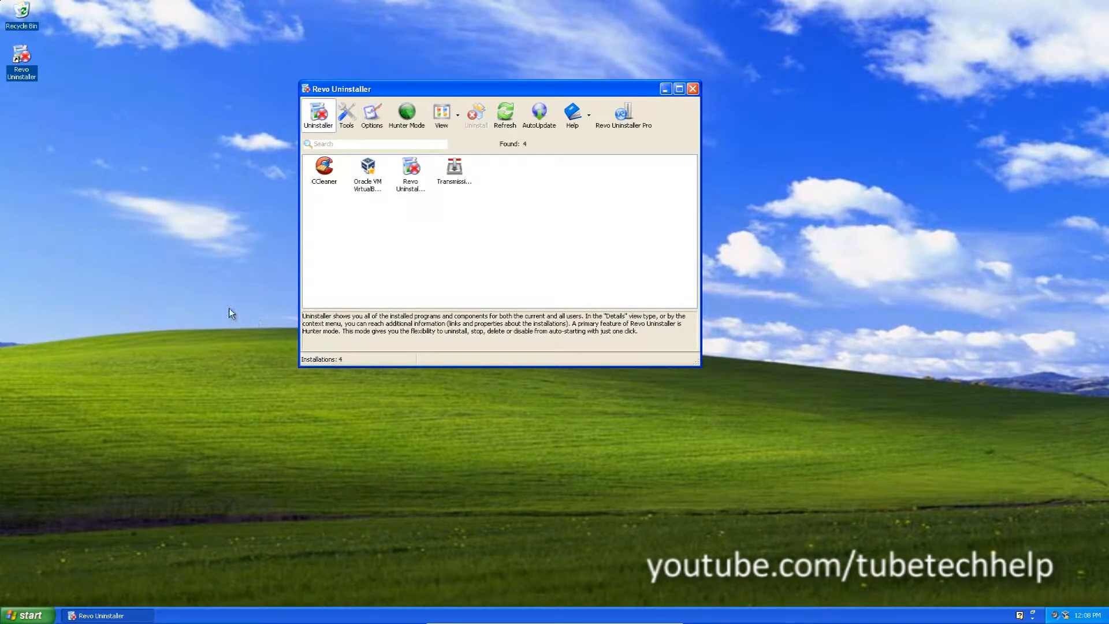
{"action": "mouse_move", "coordinate": [216, 327]}
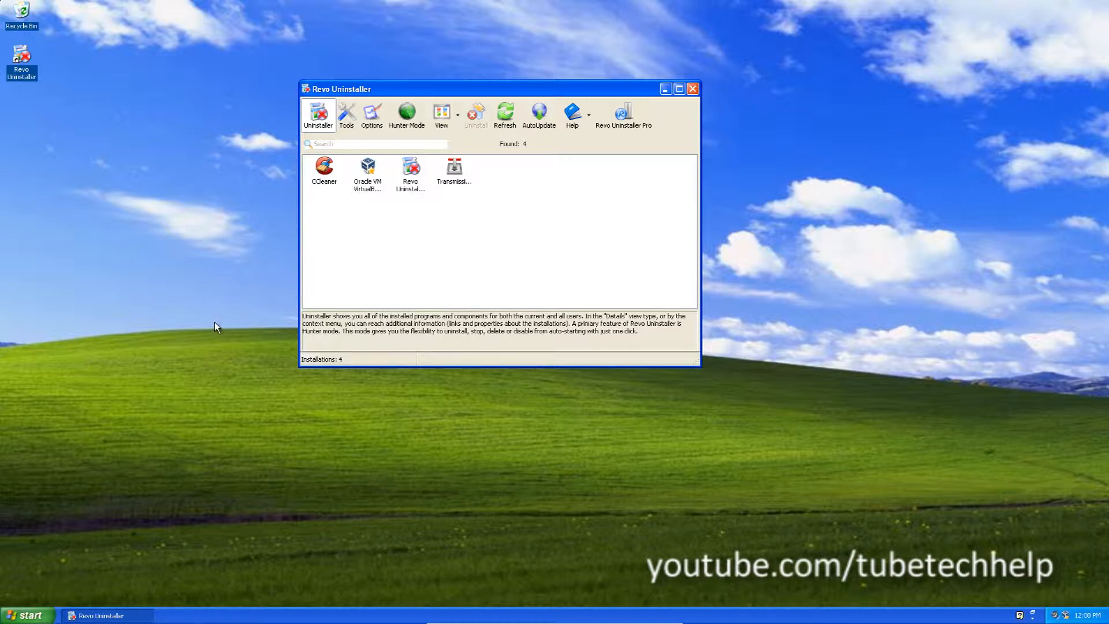
{"action": "mouse_move", "coordinate": [201, 291]}
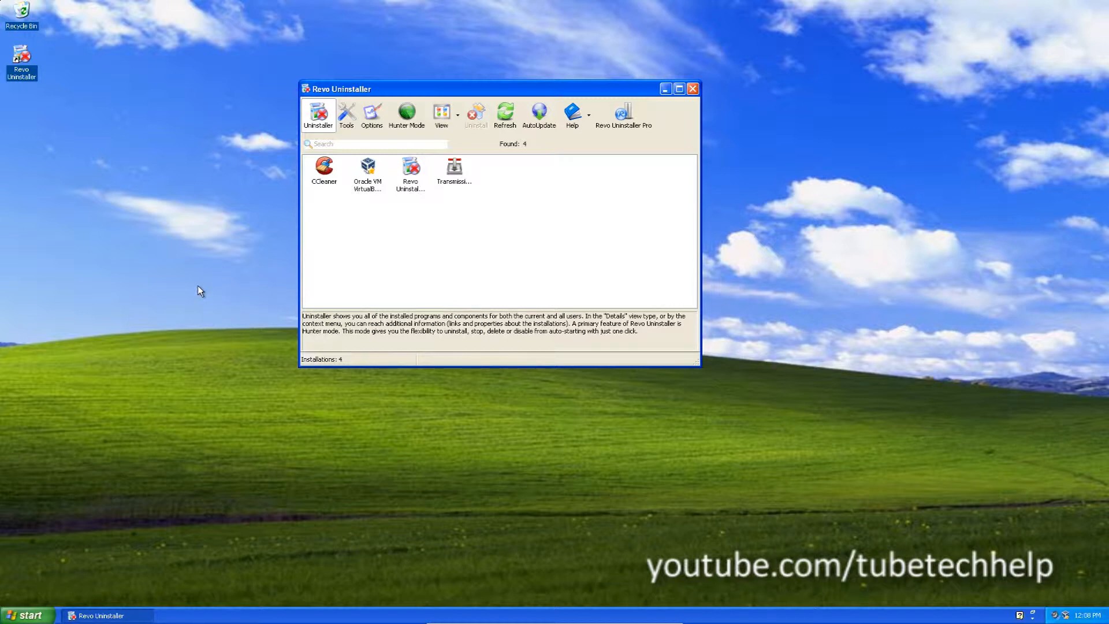
{"action": "mouse_move", "coordinate": [173, 291]}
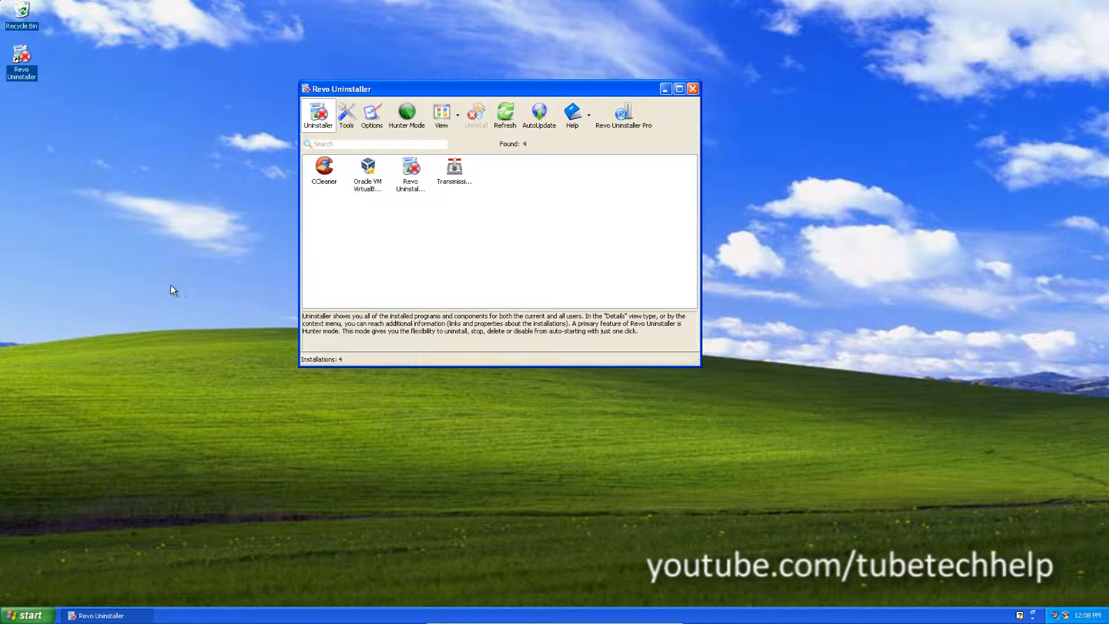
Step: Dismiss the system launcher, move the confirmation box aside and answer Yes to uninstall CCleaner
{"action": "left_click", "coordinate": [27, 614]}
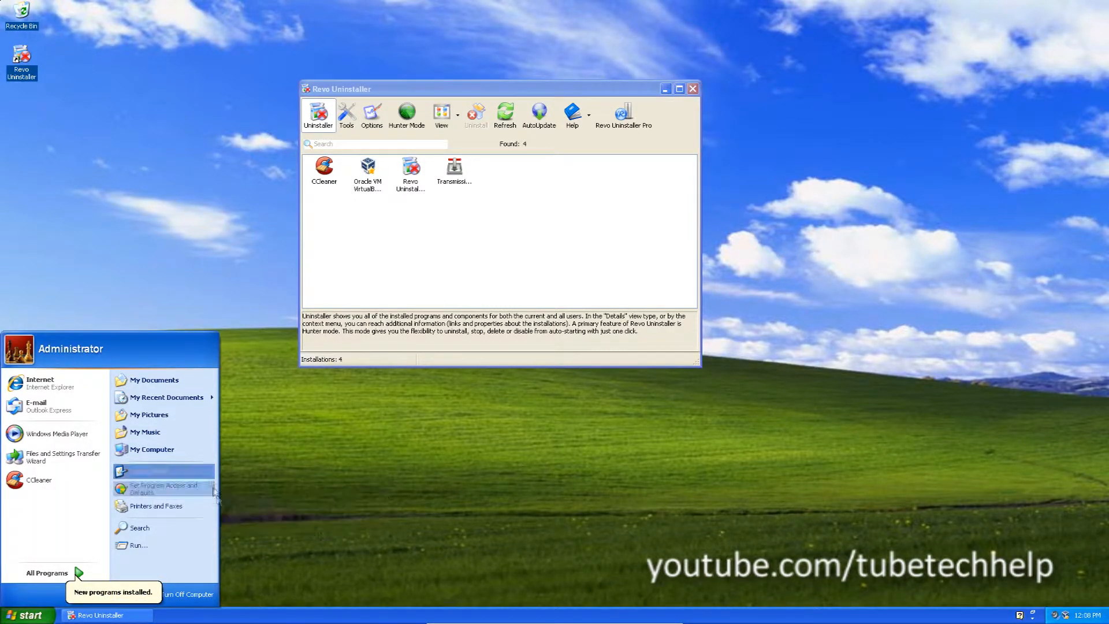
{"action": "left_click", "coordinate": [496, 89]}
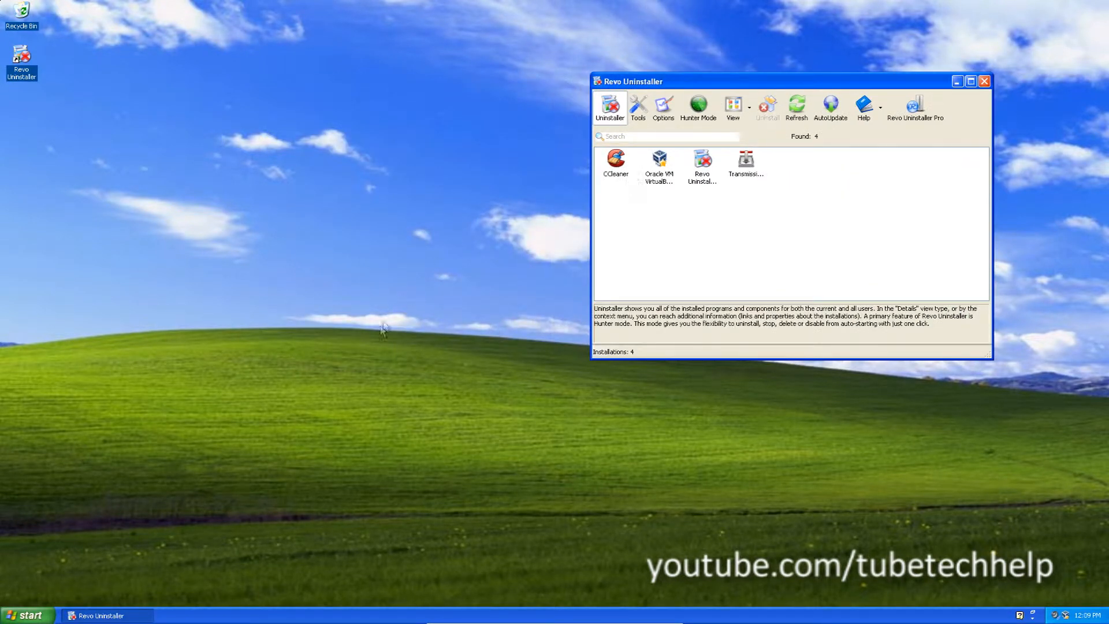
{"action": "mouse_move", "coordinate": [610, 278]}
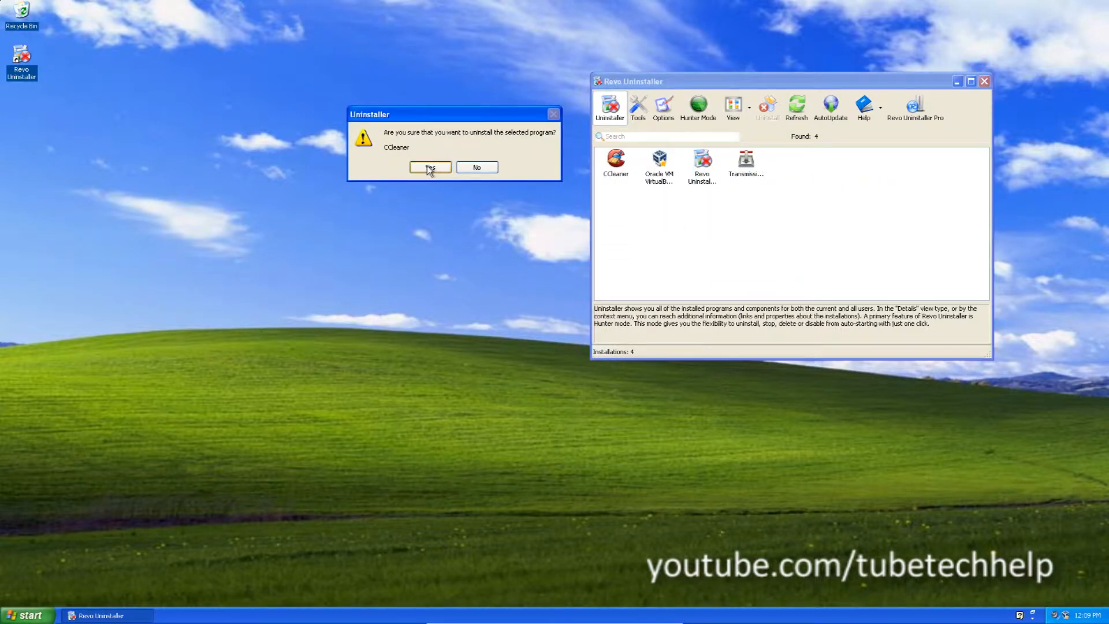
{"action": "mouse_move", "coordinate": [472, 204]}
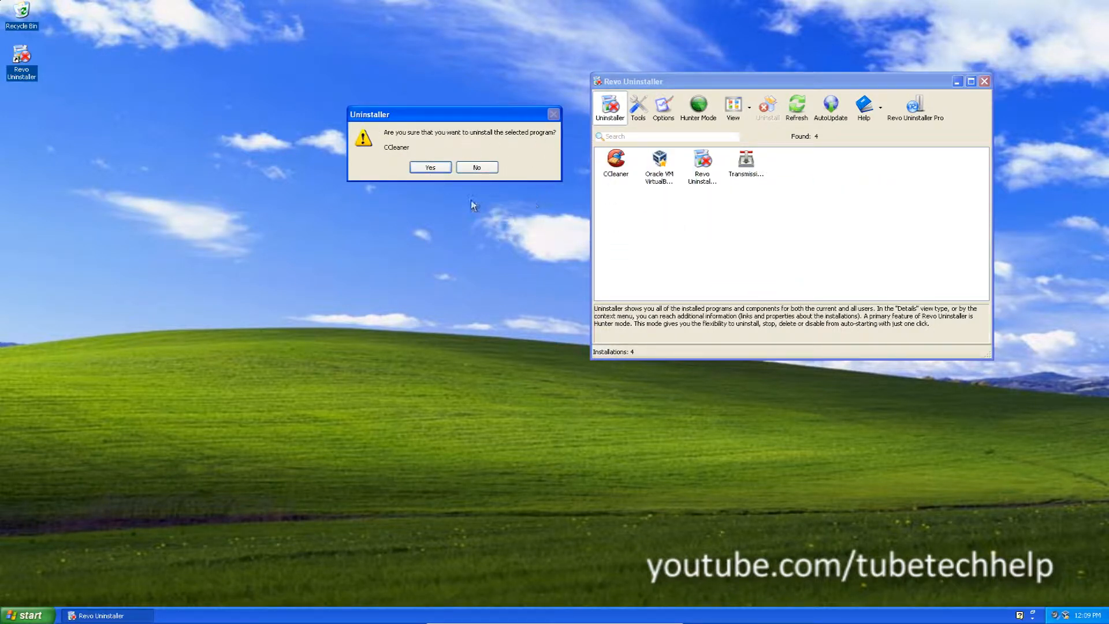
{"action": "mouse_move", "coordinate": [806, 66]}
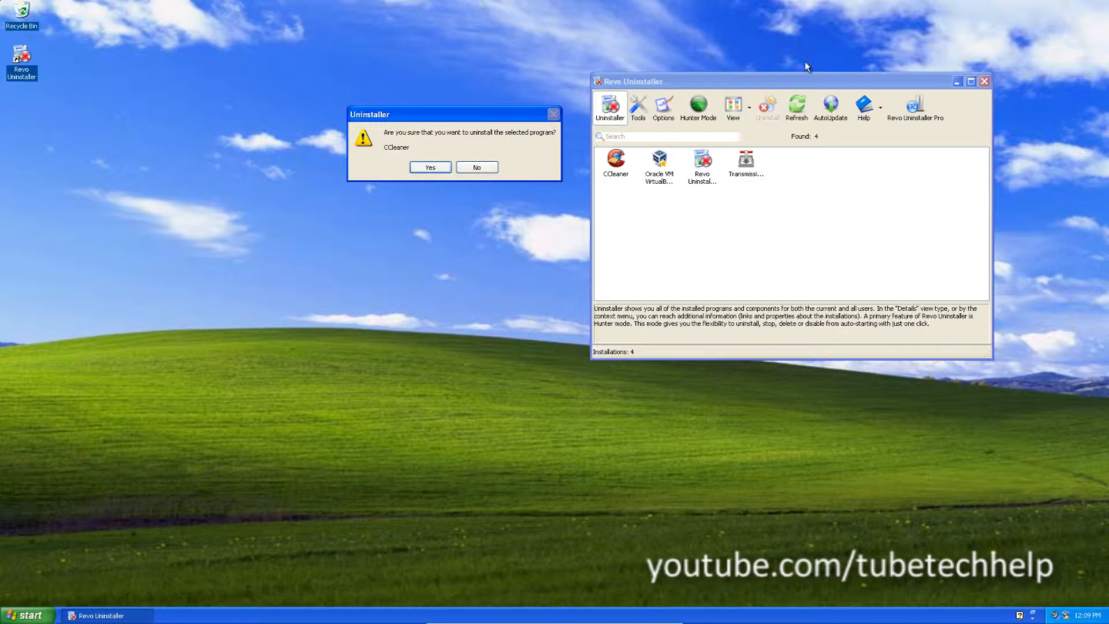
{"action": "left_click_drag", "start_coordinate": [453, 114], "coordinate": [403, 117]}
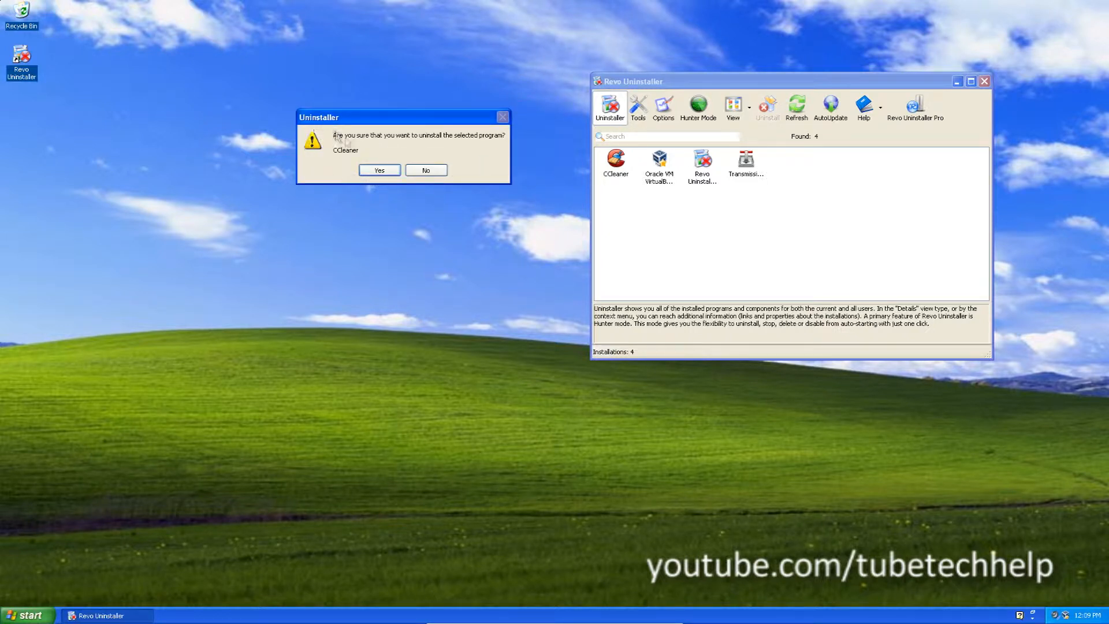
{"action": "left_click", "coordinate": [379, 170]}
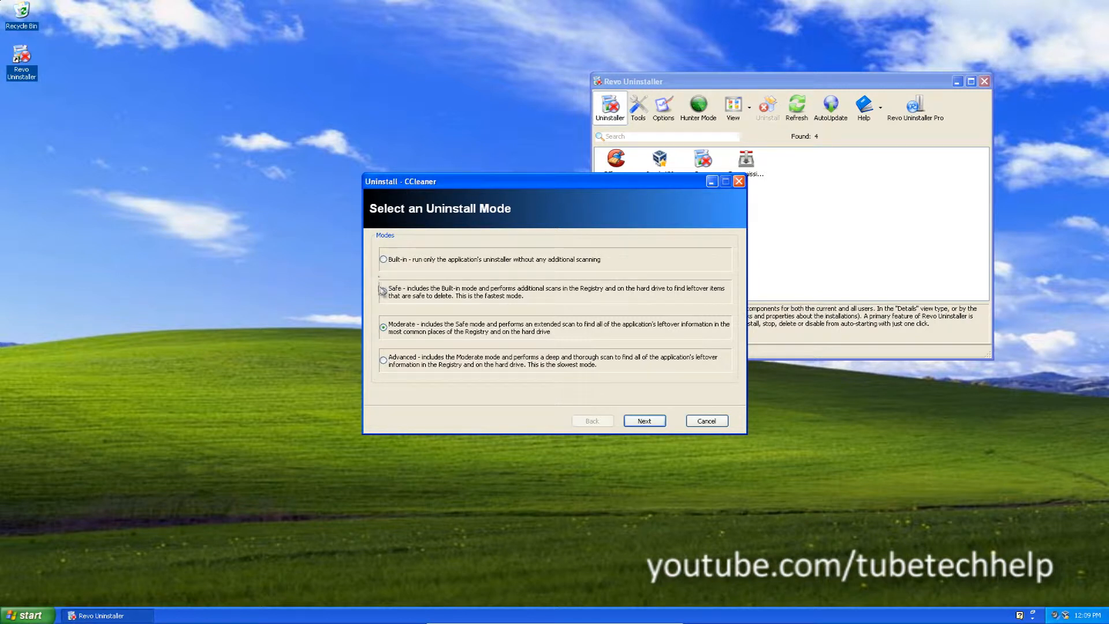
{"action": "mouse_move", "coordinate": [360, 264]}
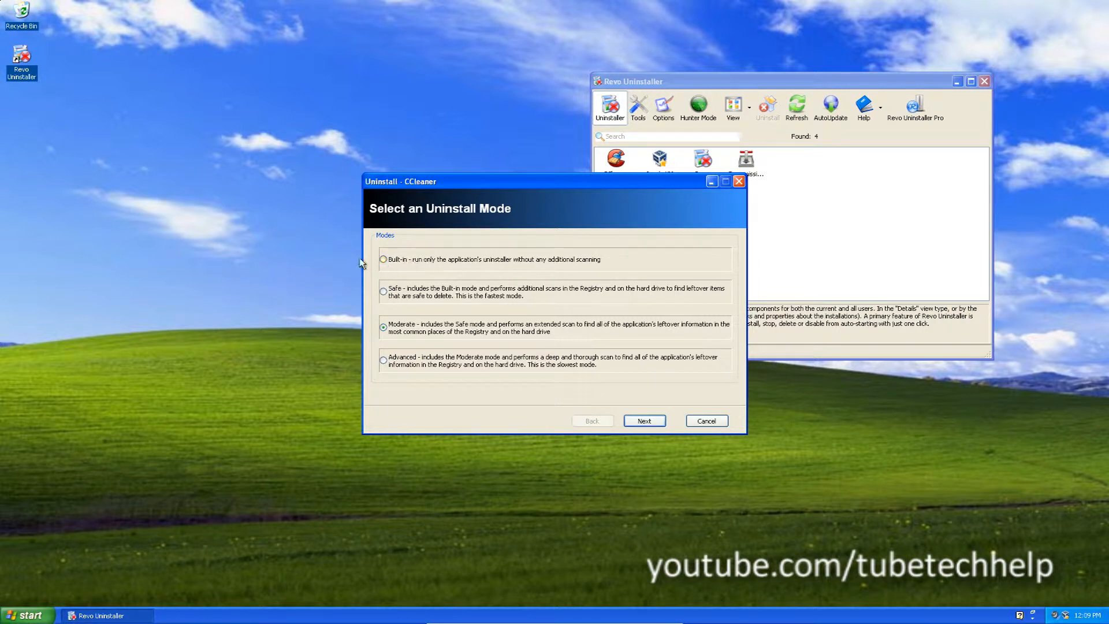
{"action": "mouse_move", "coordinate": [546, 249]}
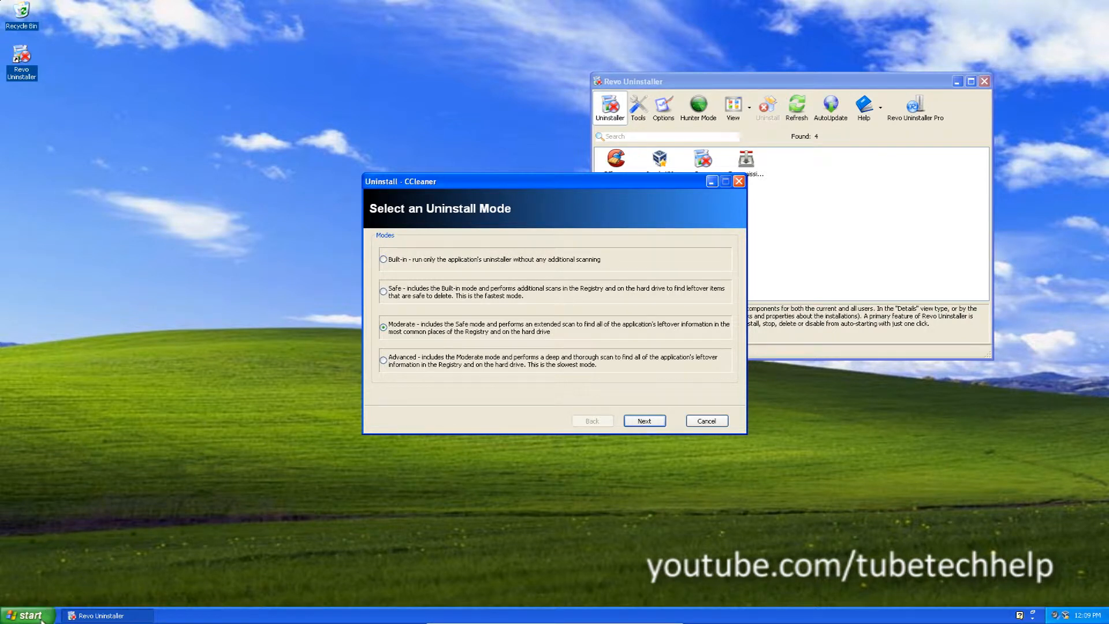
Step: Choose the Safe uninstall mode for CCleaner and continue with Next
{"action": "left_click", "coordinate": [28, 614]}
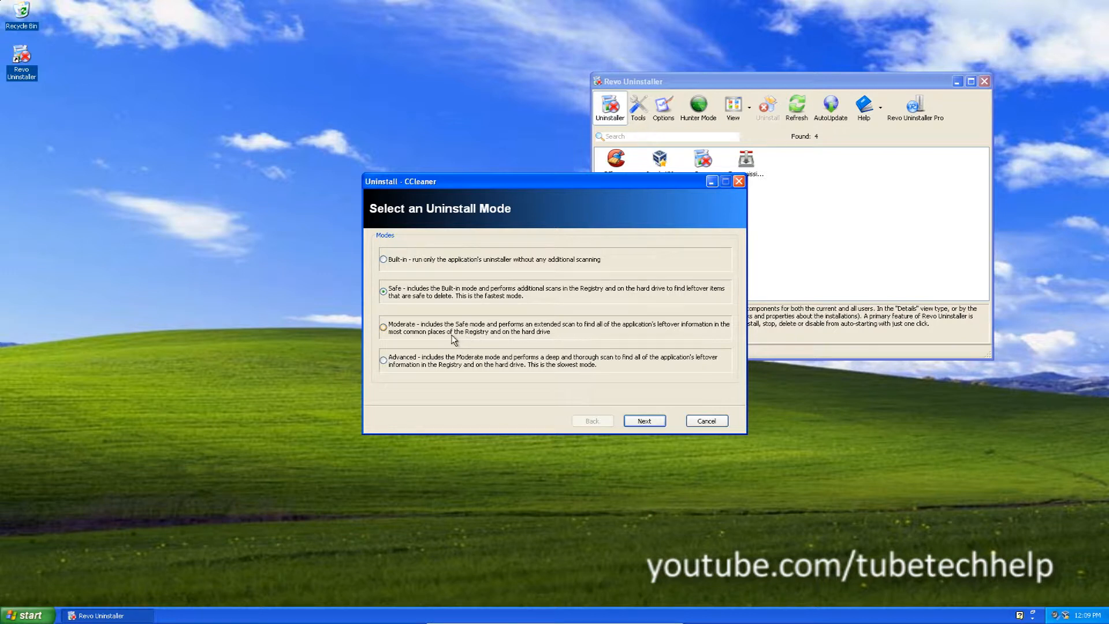
{"action": "mouse_move", "coordinate": [391, 343]}
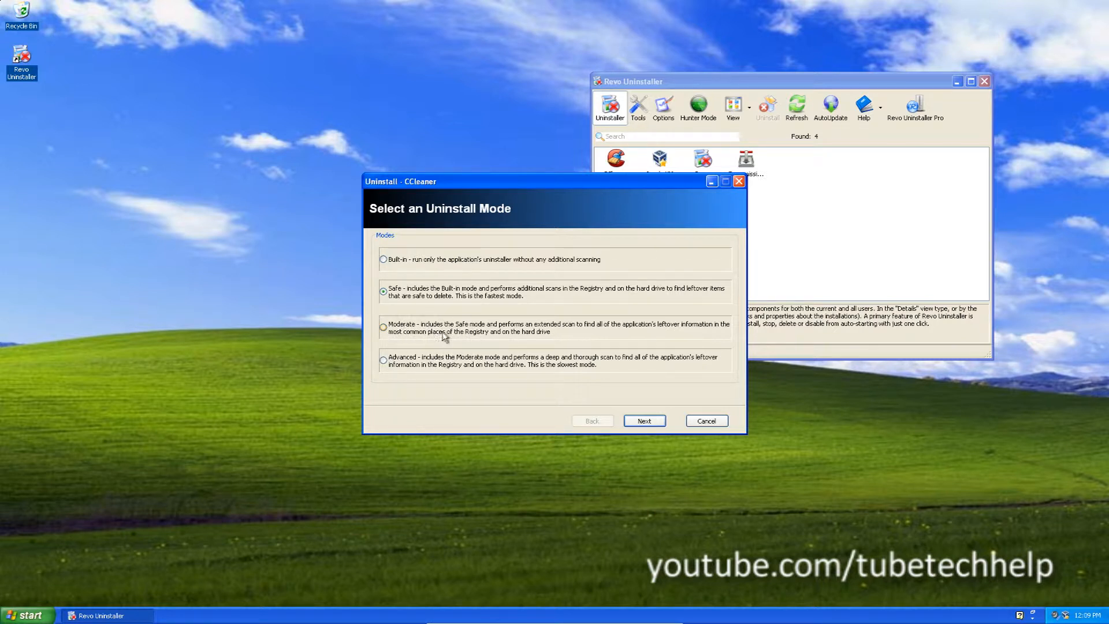
{"action": "mouse_move", "coordinate": [467, 351]}
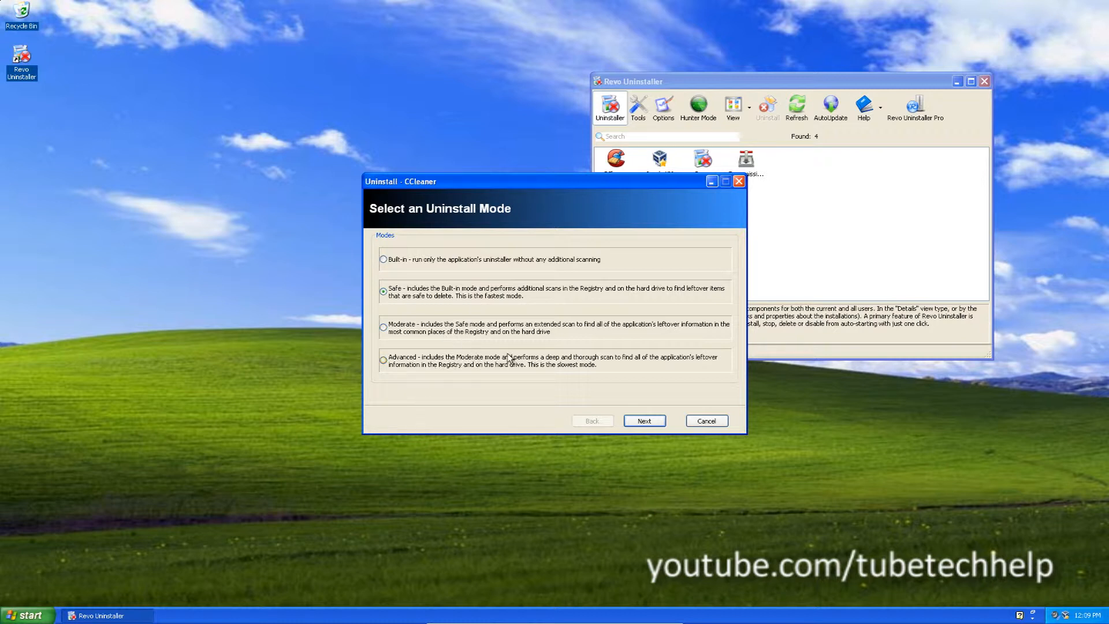
{"action": "mouse_move", "coordinate": [528, 393]}
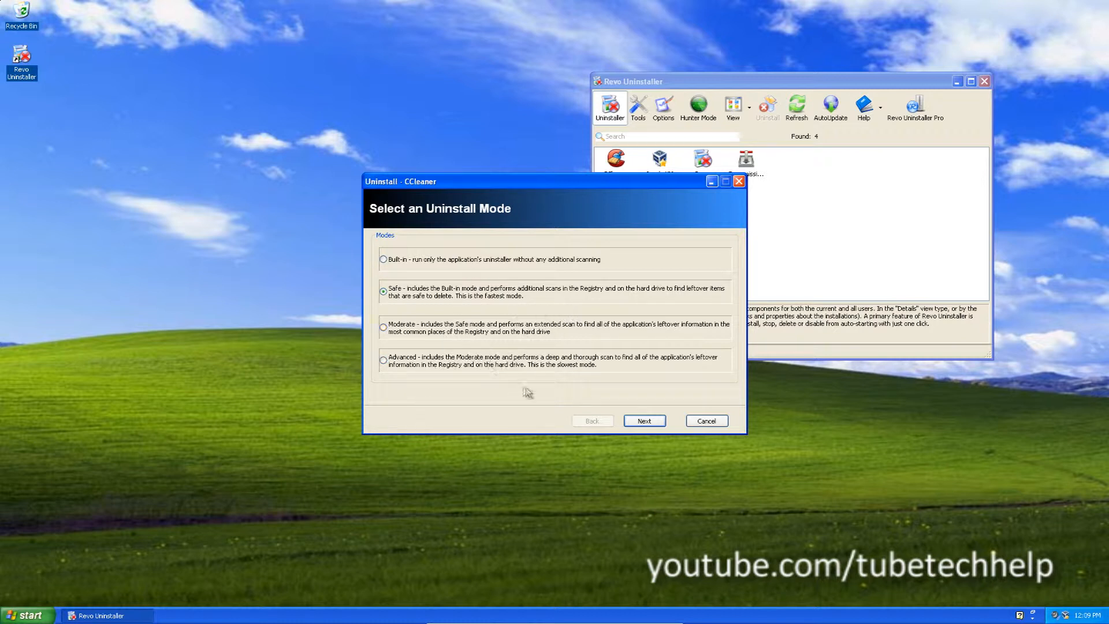
{"action": "mouse_move", "coordinate": [420, 335]}
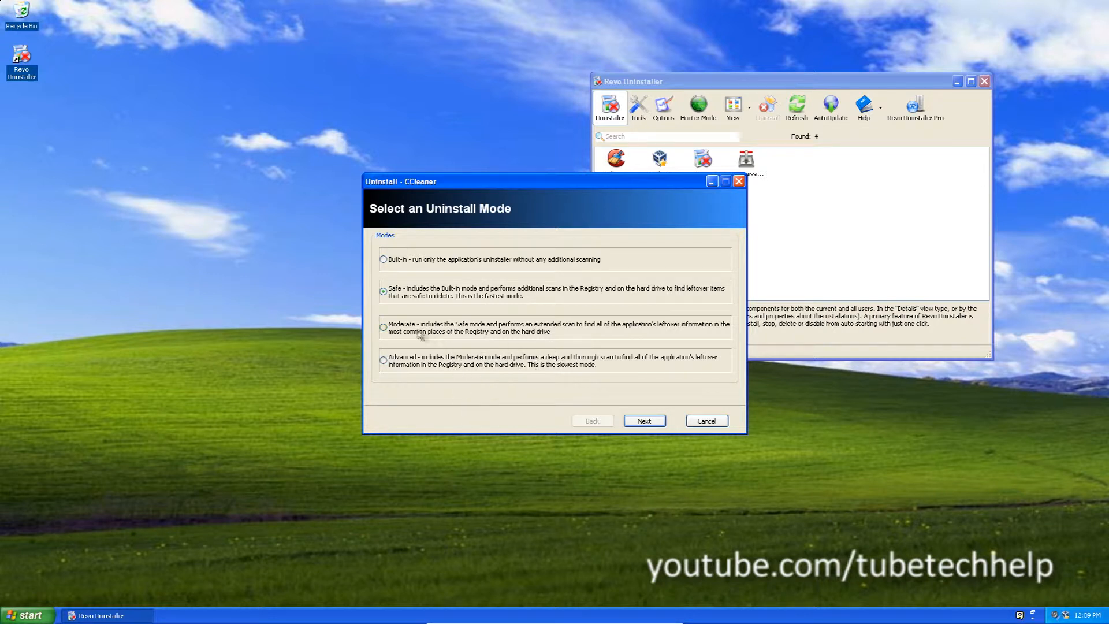
{"action": "mouse_move", "coordinate": [557, 193]}
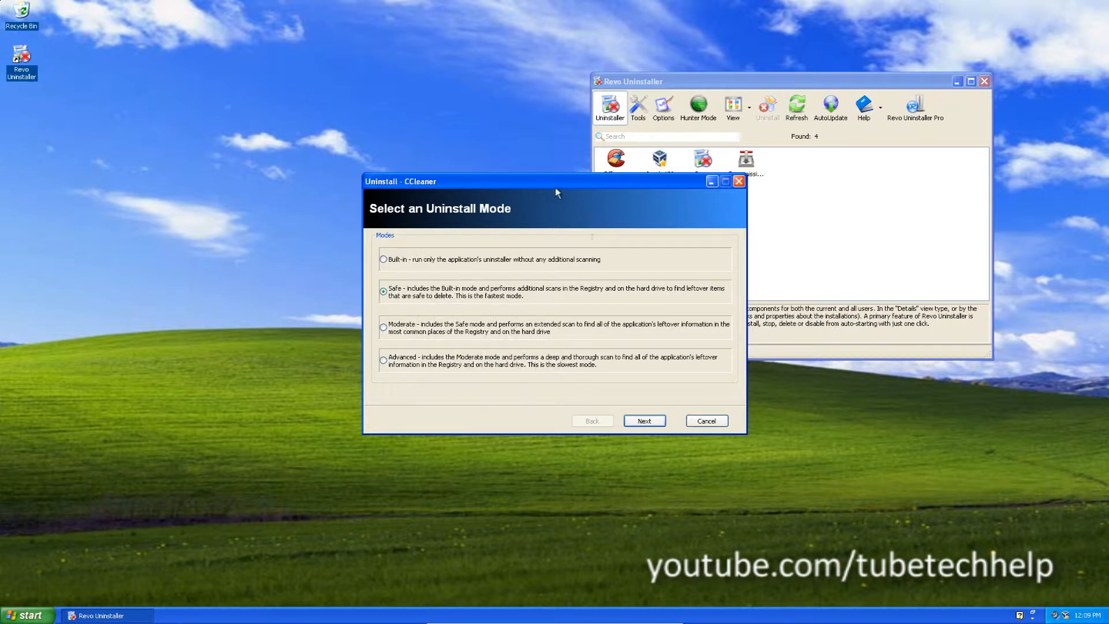
{"action": "left_click", "coordinate": [643, 420]}
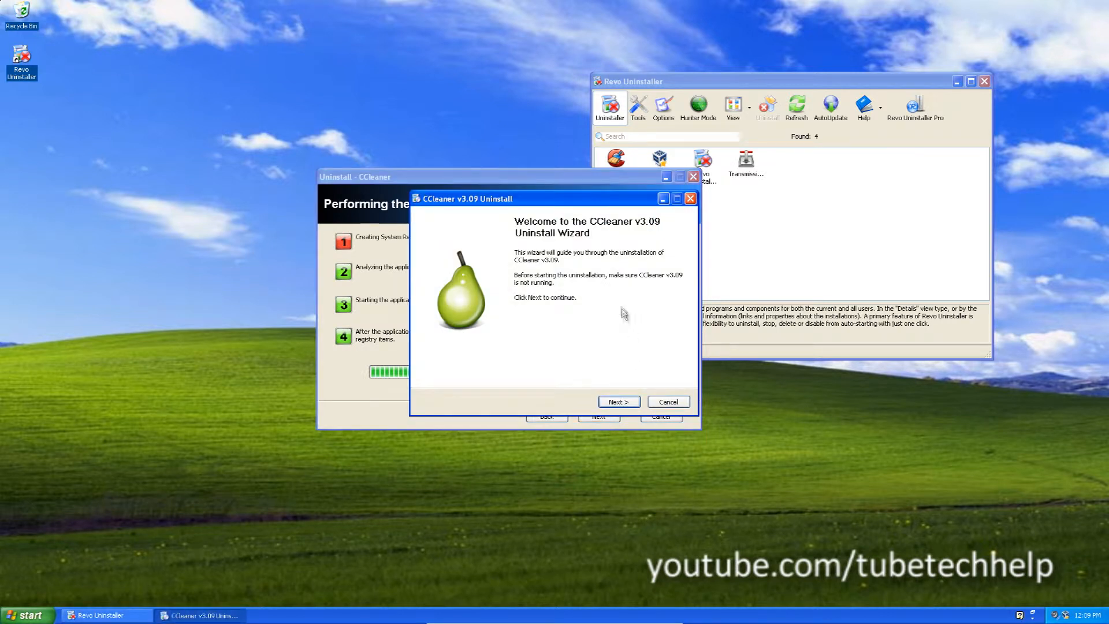
{"action": "mouse_move", "coordinate": [608, 282]}
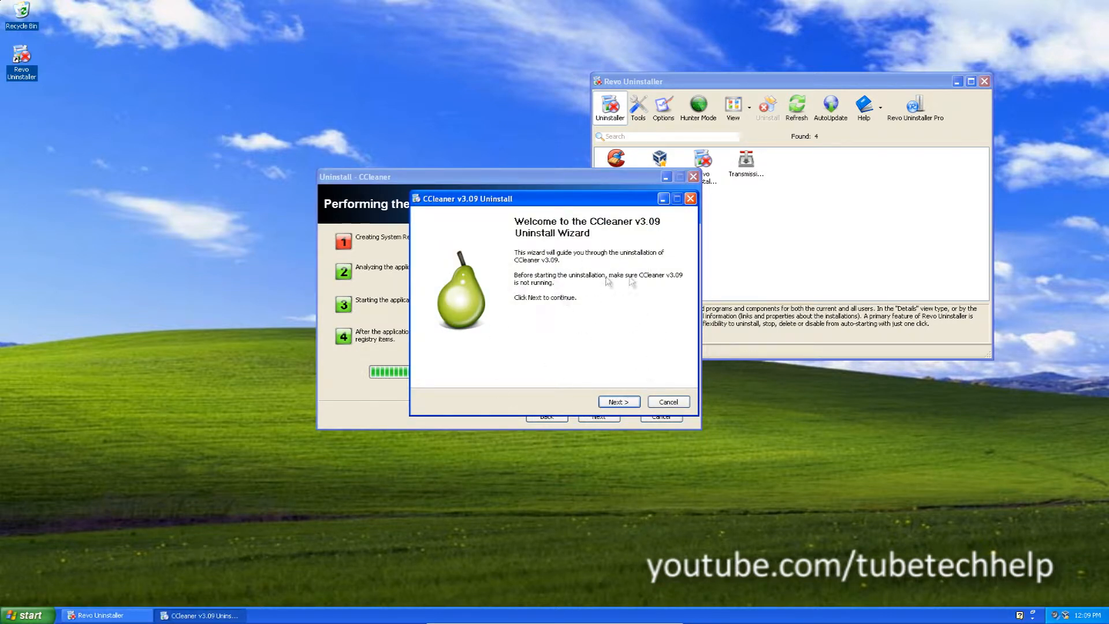
Step: Run CCleaner v3.09's own uninstaller through Next and Finish, then continue to the leftover scan
{"action": "left_click", "coordinate": [617, 400]}
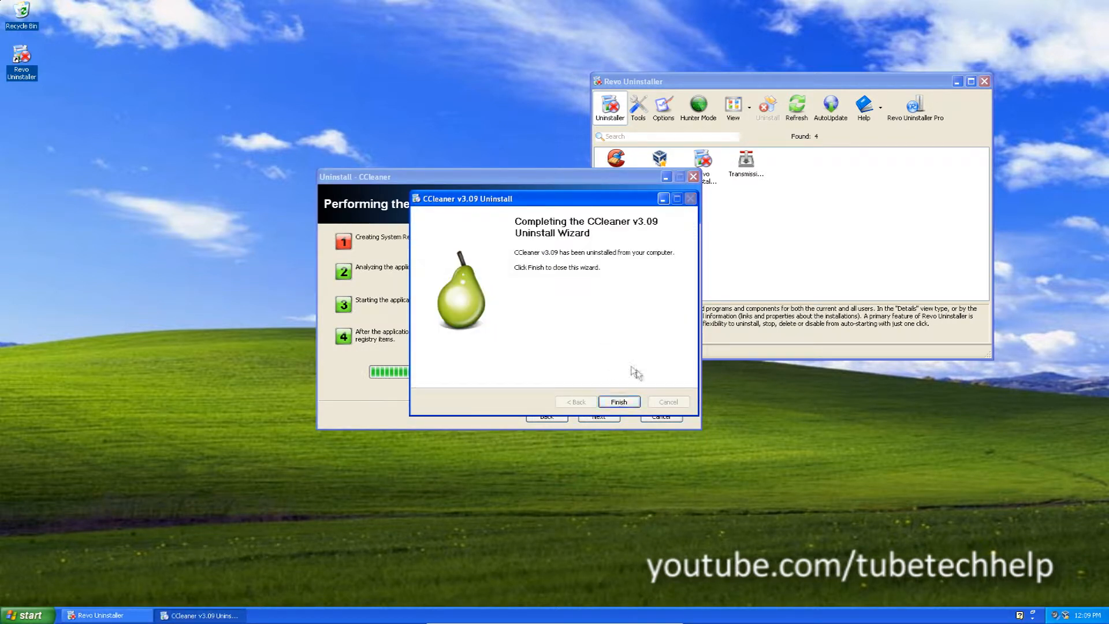
{"action": "left_click", "coordinate": [617, 402]}
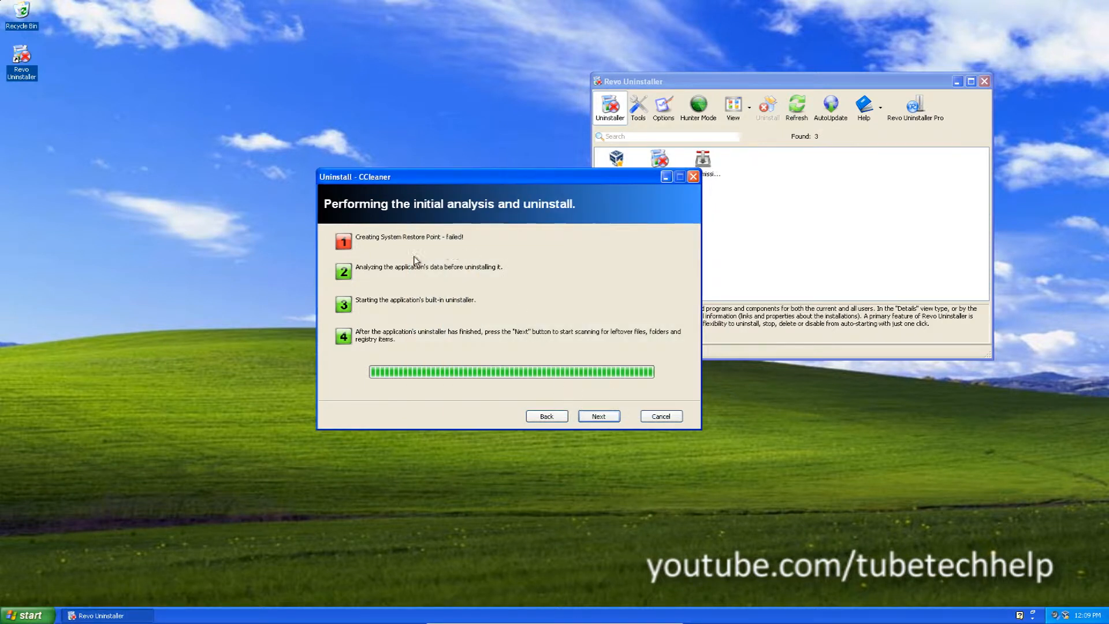
{"action": "left_click", "coordinate": [597, 416]}
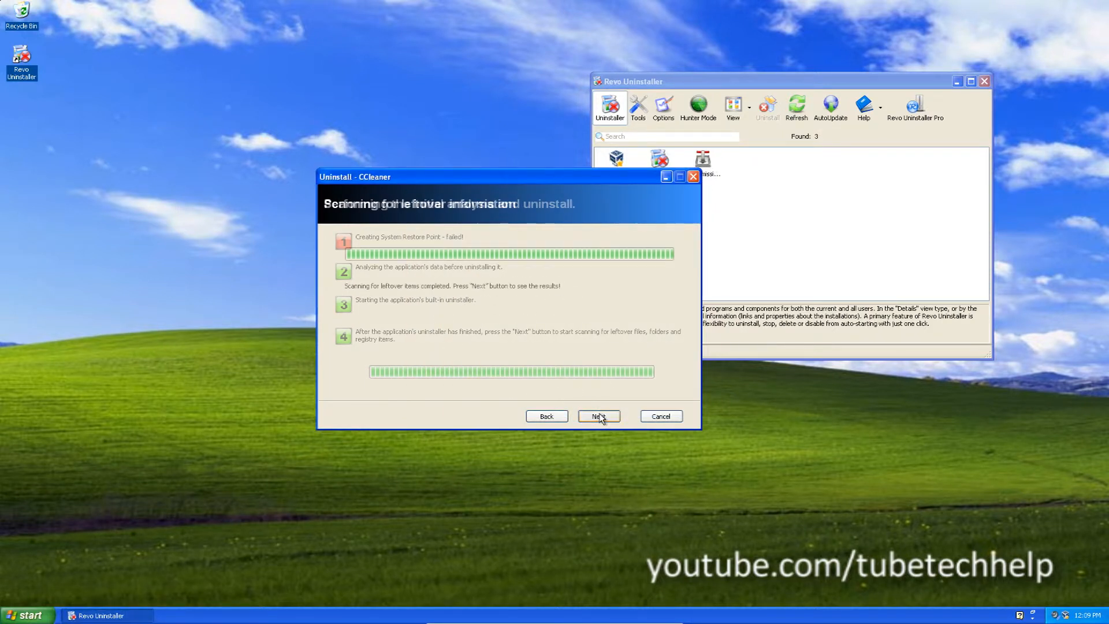
Step: Expand the leftover registry tree to the CCleaner entry, delete it with Yes confirmed, and finish the wizard
{"action": "left_click", "coordinate": [599, 416]}
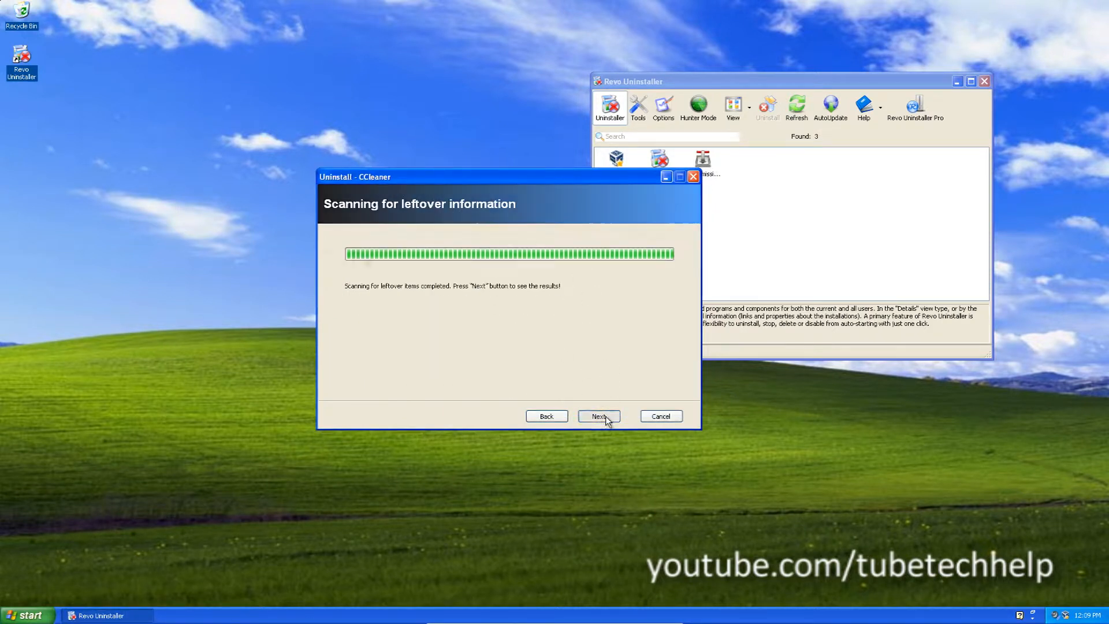
{"action": "left_click", "coordinate": [597, 416]}
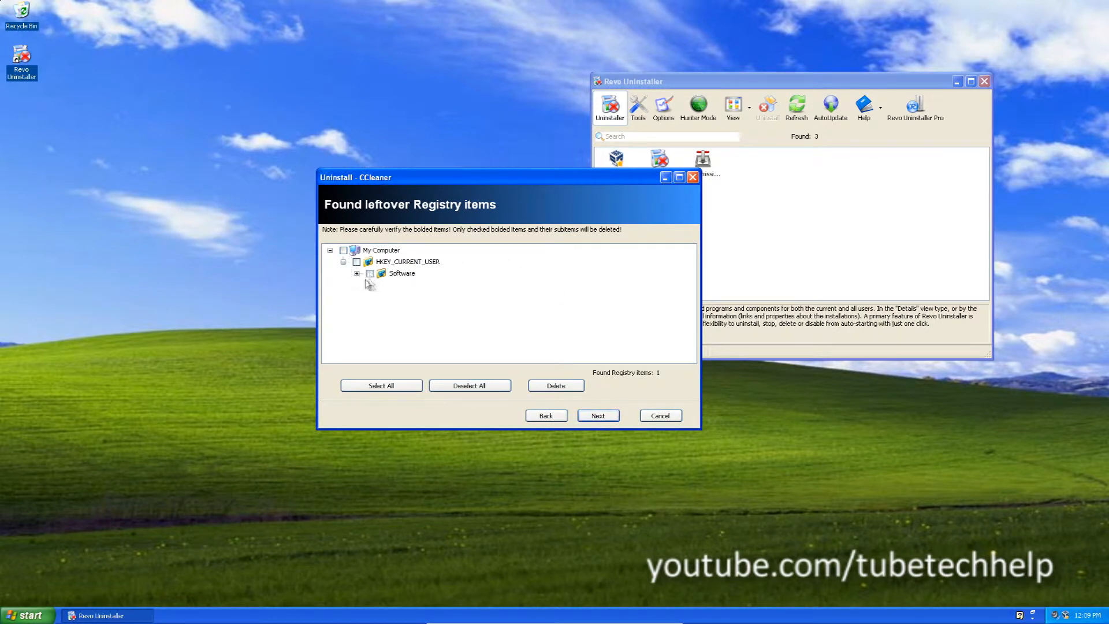
{"action": "left_click", "coordinate": [357, 272]}
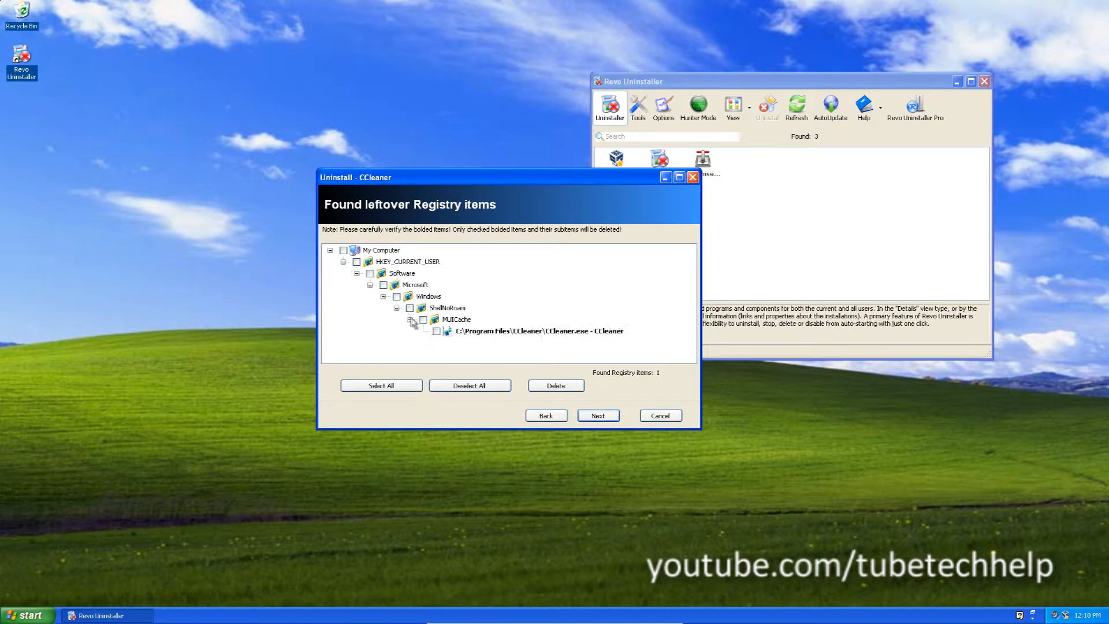
{"action": "mouse_move", "coordinate": [412, 354]}
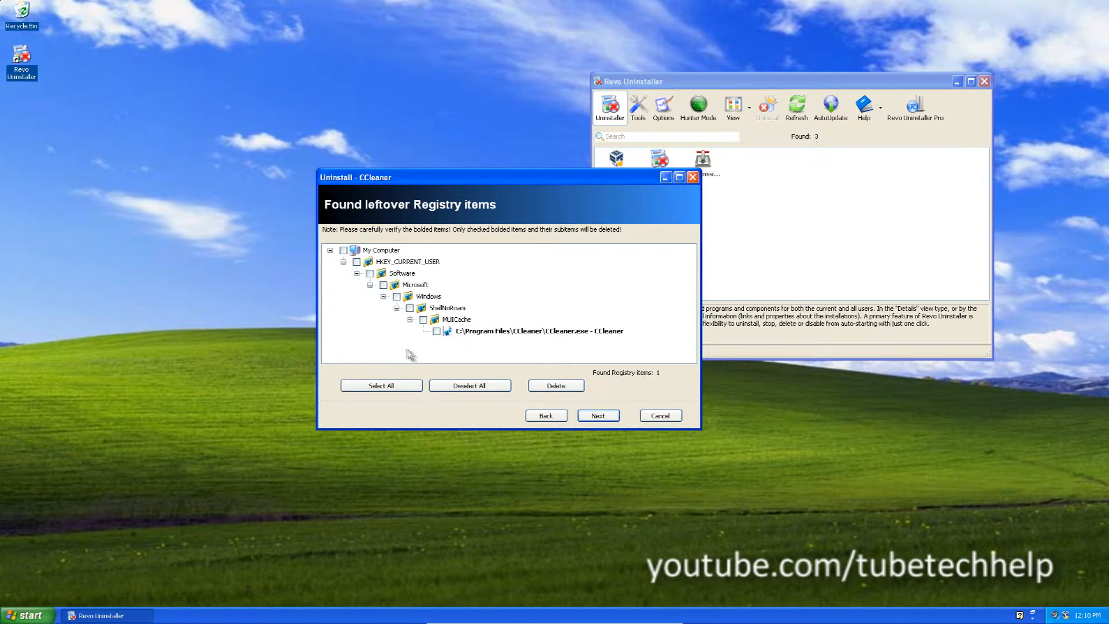
{"action": "left_click", "coordinate": [555, 386]}
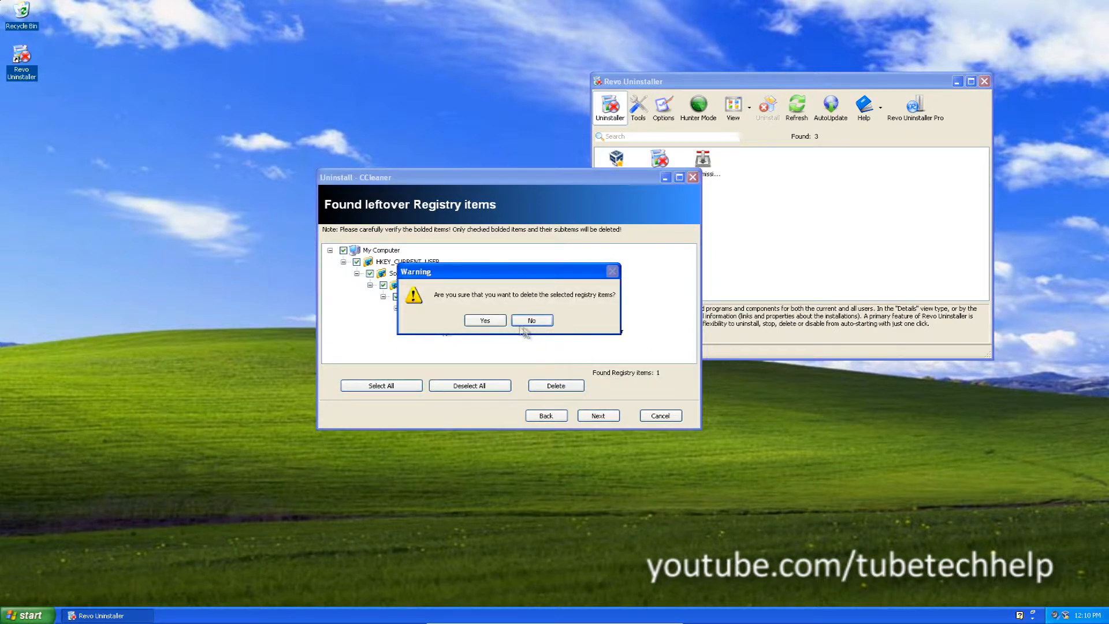
{"action": "left_click", "coordinate": [484, 320]}
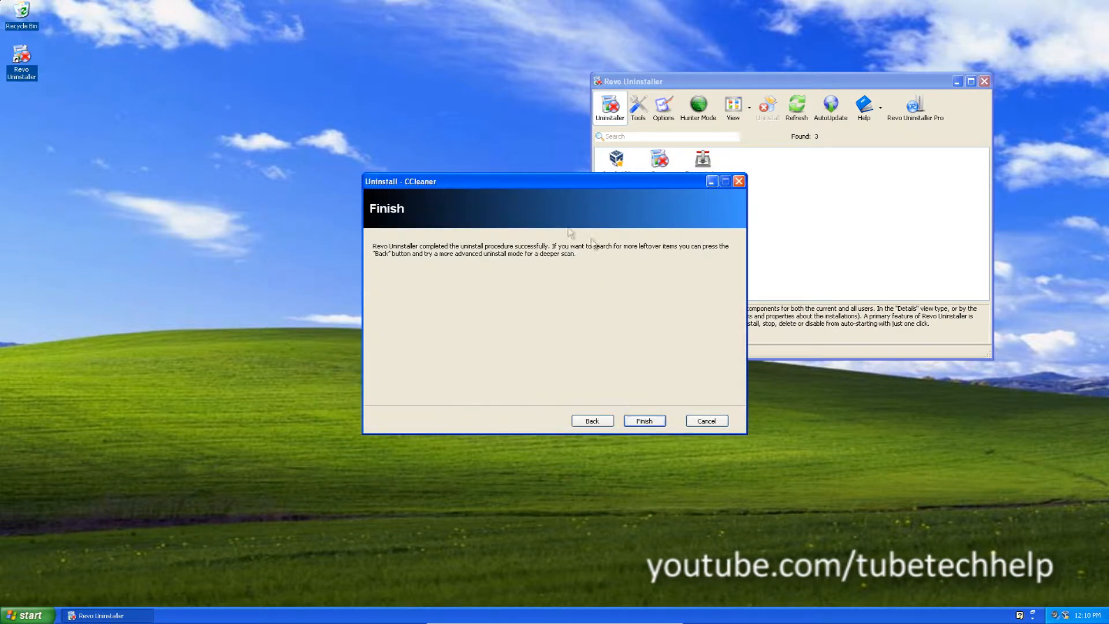
{"action": "left_click", "coordinate": [644, 420]}
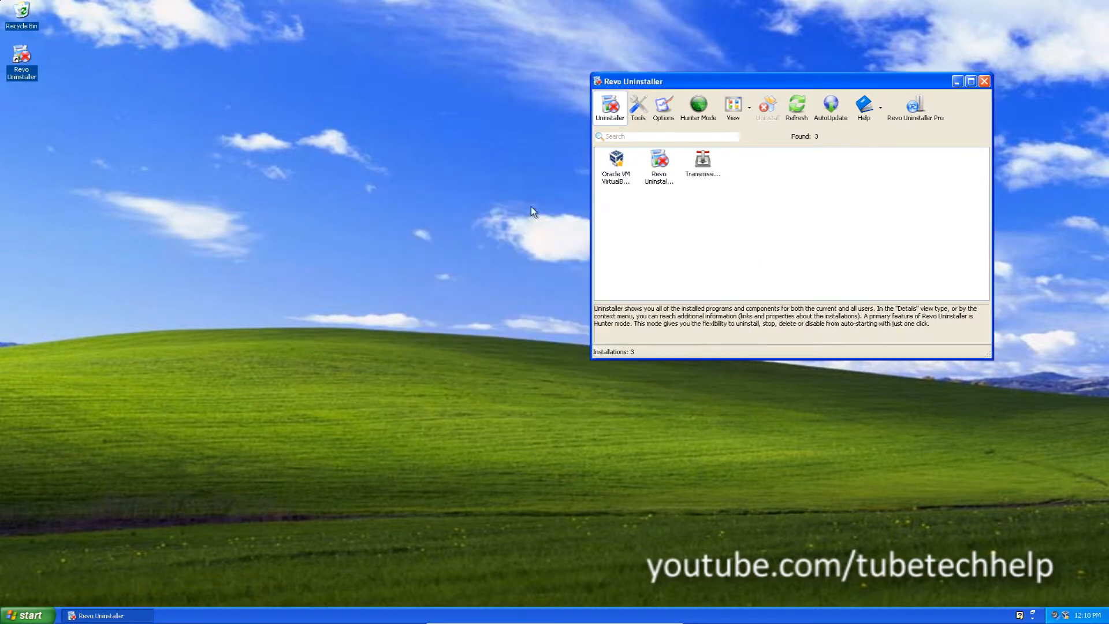
Step: Dismiss the launcher and start uninstalling Transmission-Qt from the installed programs list
{"action": "left_click", "coordinate": [27, 614]}
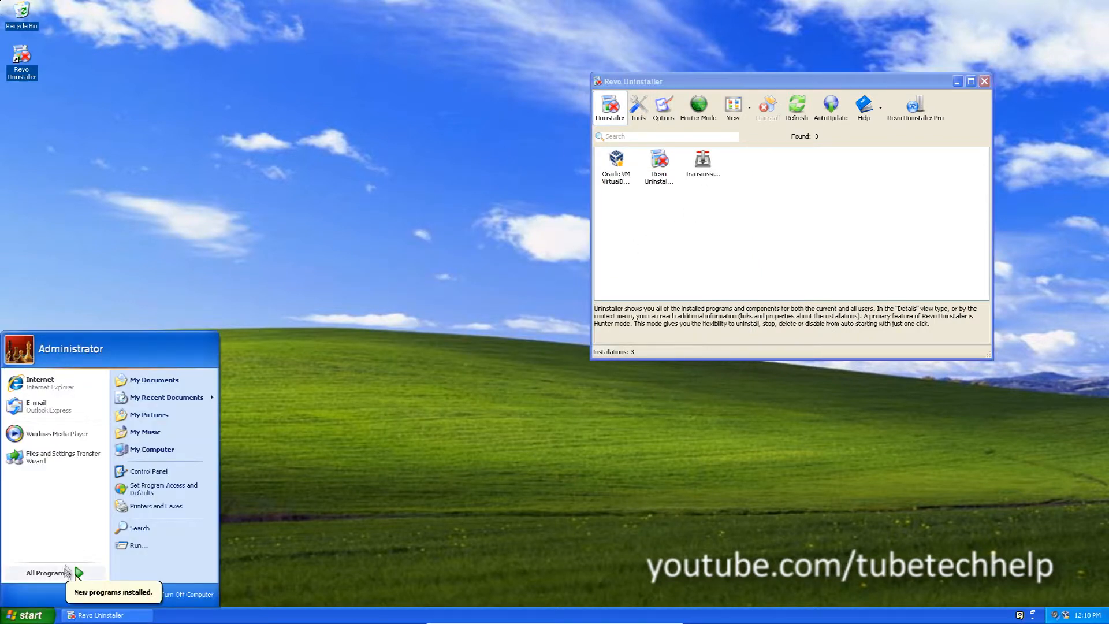
{"action": "left_click", "coordinate": [283, 385]}
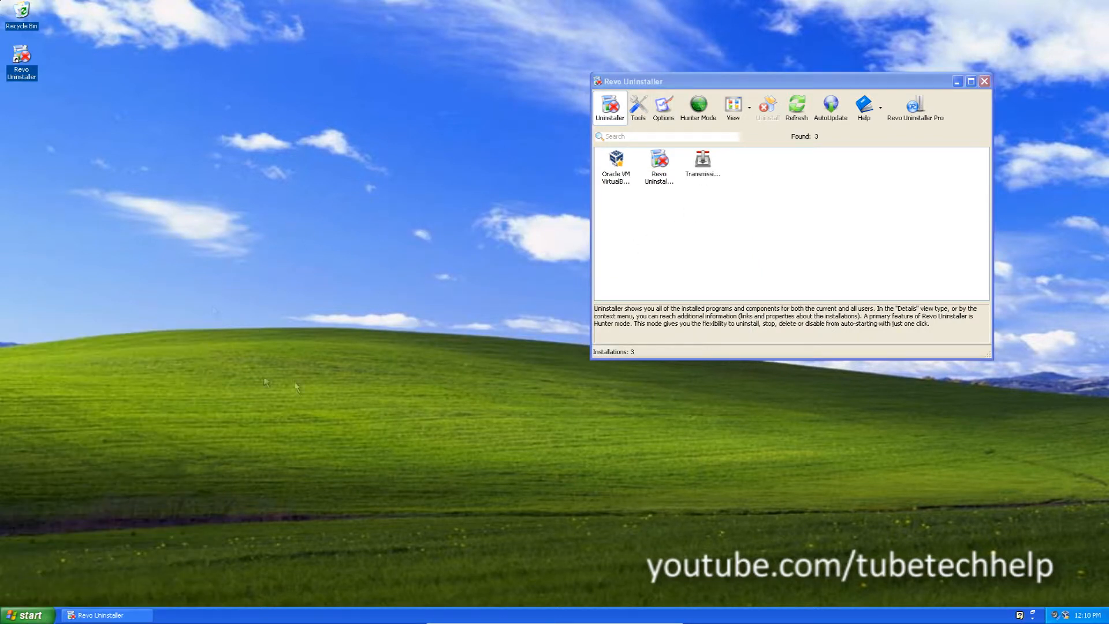
{"action": "mouse_move", "coordinate": [507, 353]}
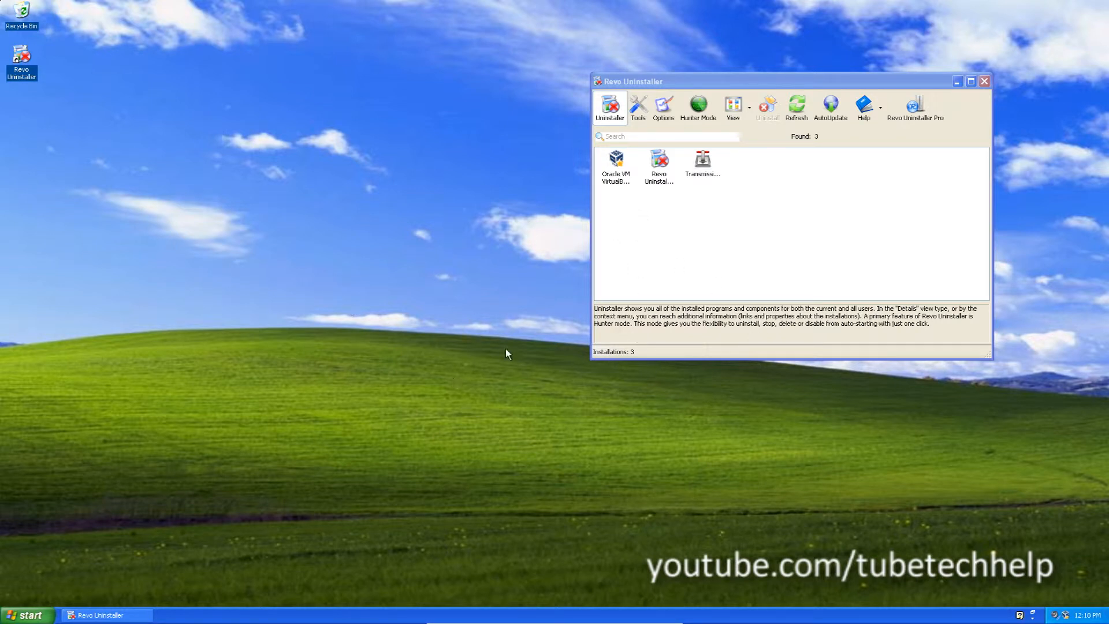
{"action": "left_click", "coordinate": [701, 166]}
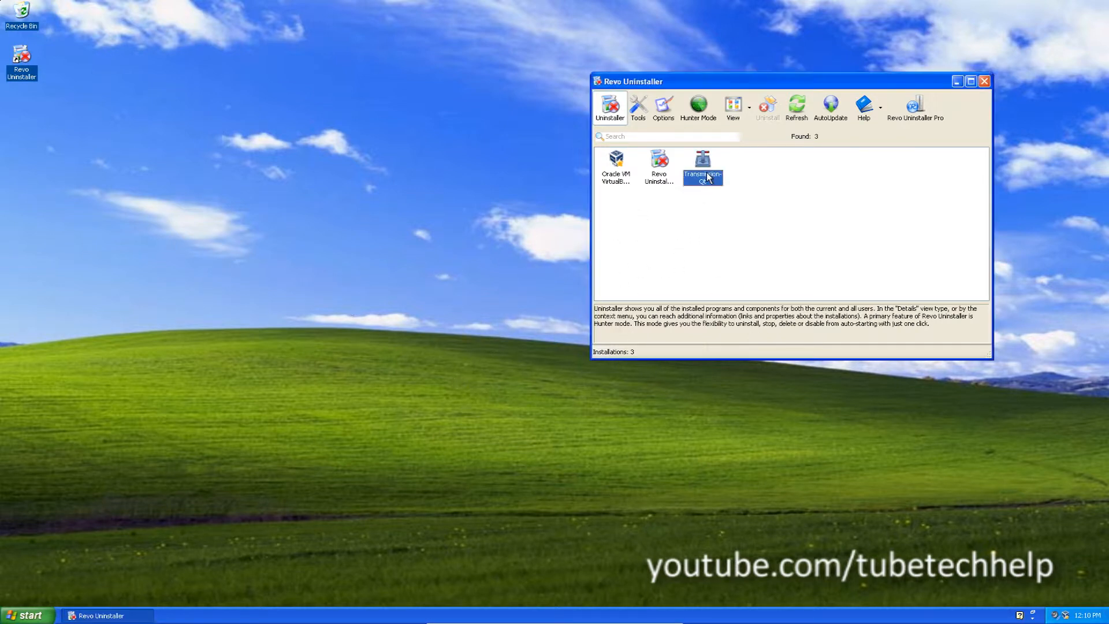
{"action": "double_click", "coordinate": [702, 167]}
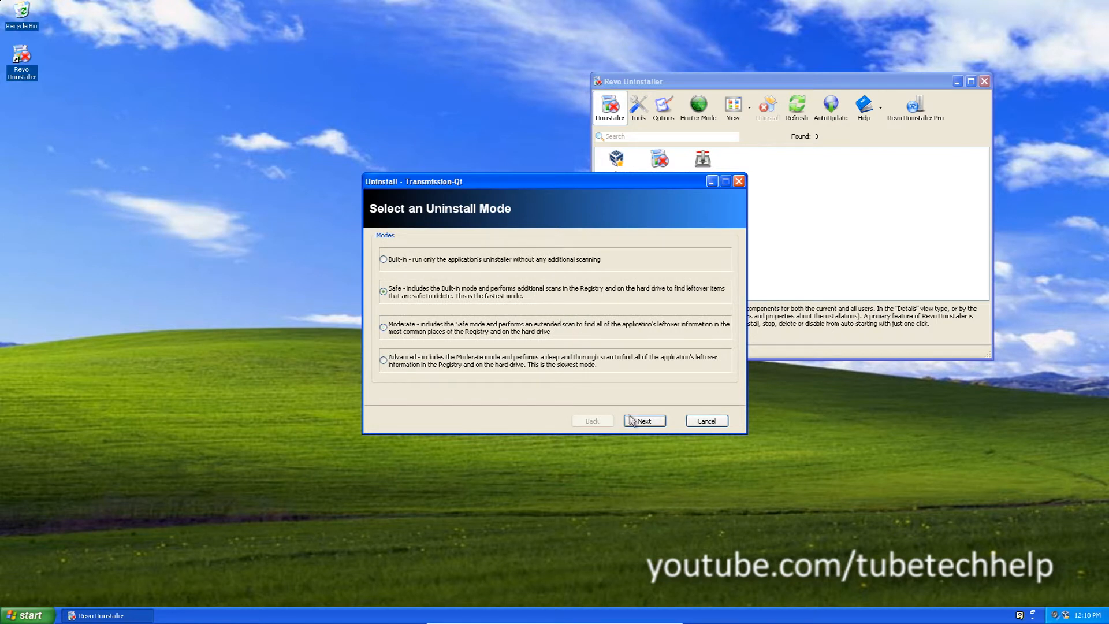
Step: Proceed in Safe mode past the removal error details and finish Transmission-Qt's own setup
{"action": "left_click", "coordinate": [643, 420]}
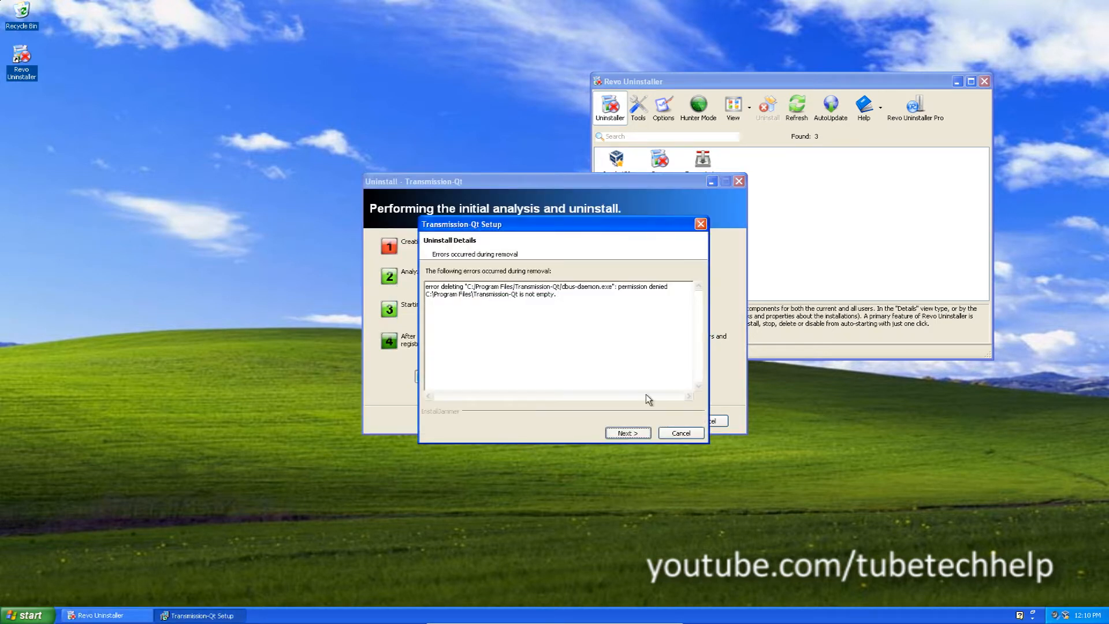
{"action": "left_click", "coordinate": [626, 432]}
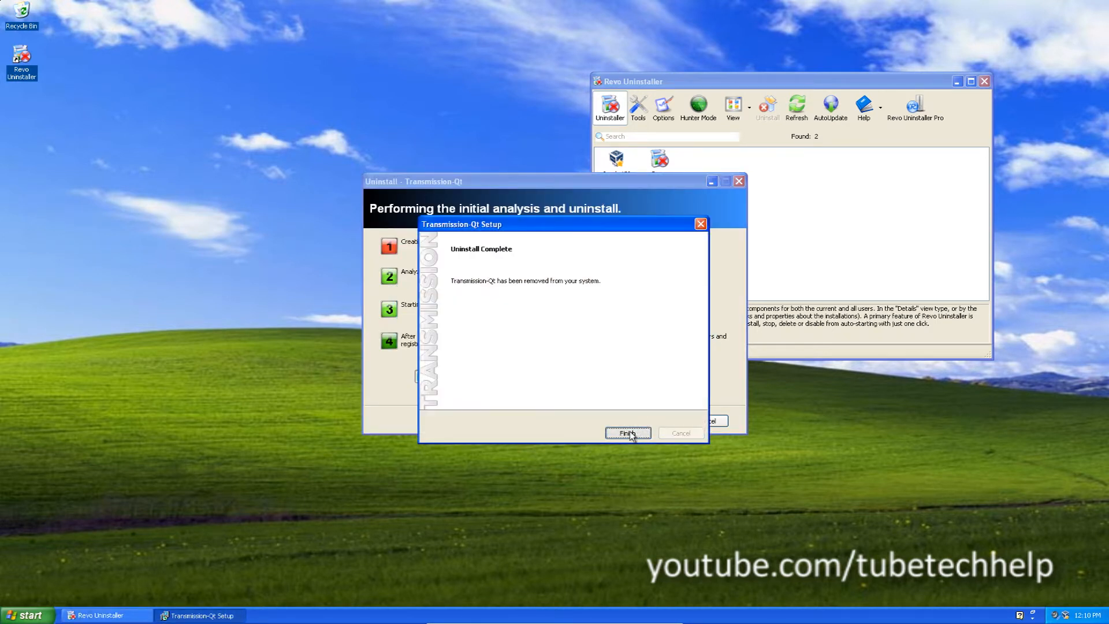
{"action": "left_click", "coordinate": [627, 433]}
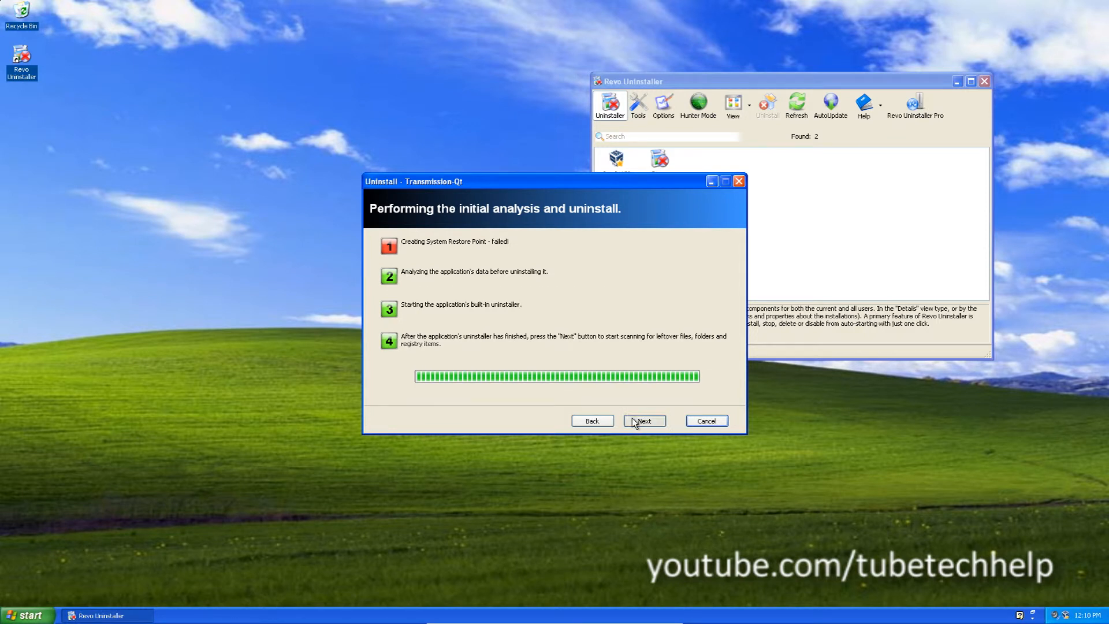
Step: Scan for Transmission-Qt leftovers and delete the found registry items
{"action": "left_click", "coordinate": [643, 420]}
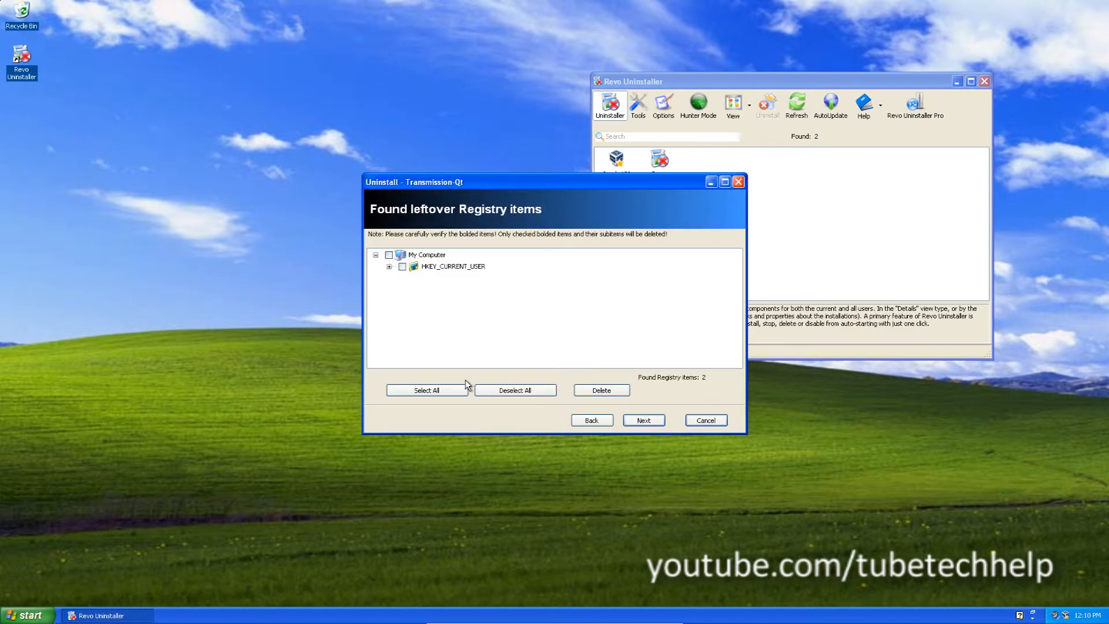
{"action": "left_click", "coordinate": [600, 390]}
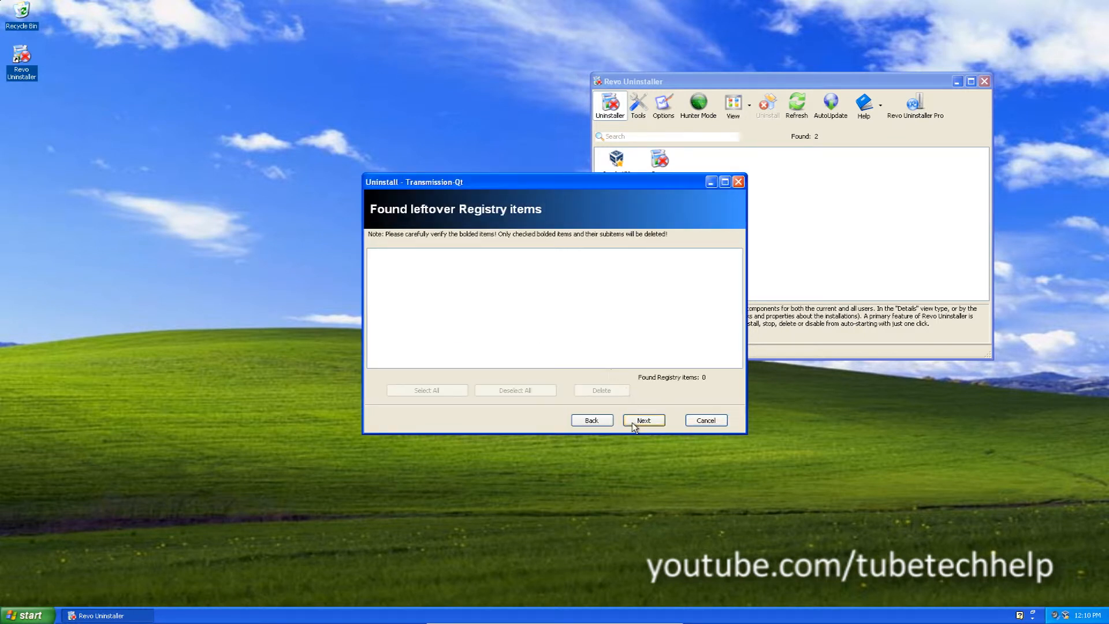
{"action": "left_click", "coordinate": [642, 419]}
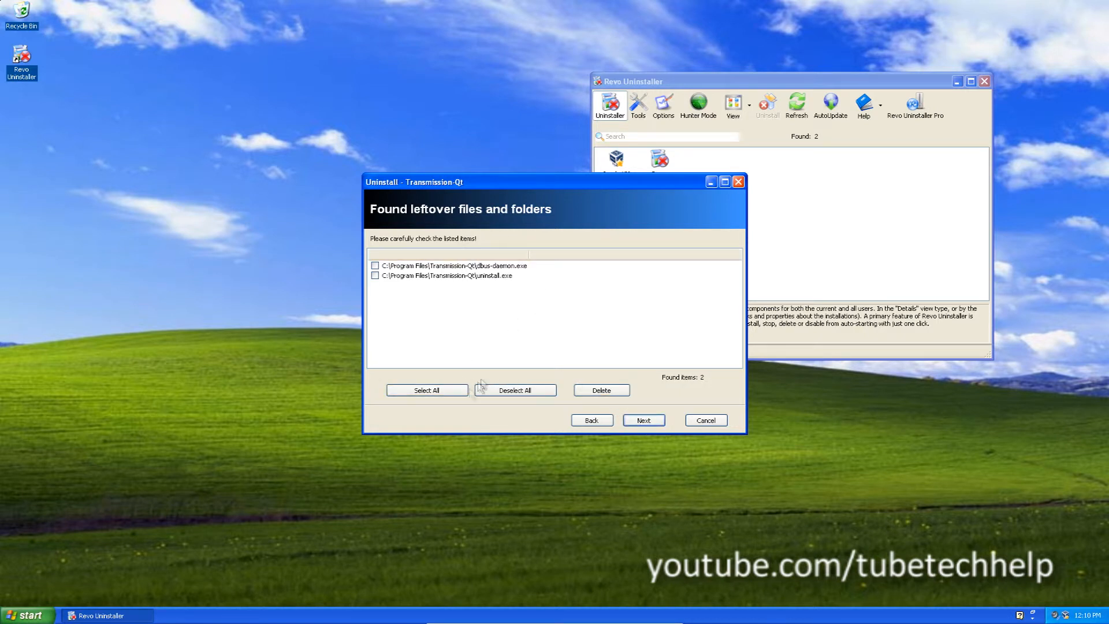
Step: Delete all leftover files, accept one file removed at next restart, and finish the uninstall
{"action": "left_click", "coordinate": [600, 389]}
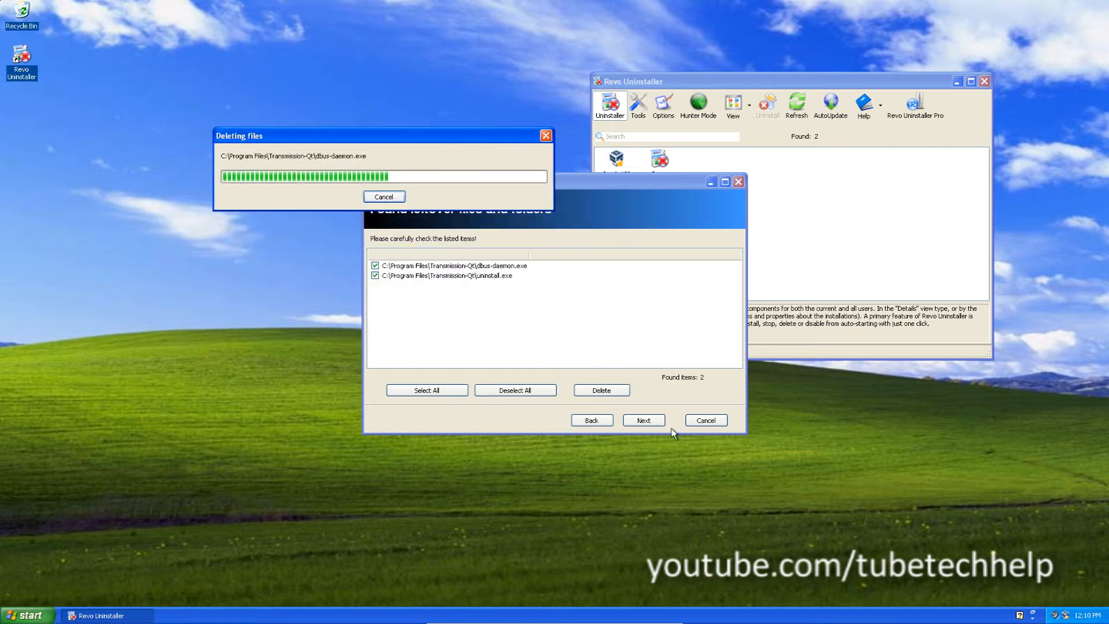
{"action": "mouse_move", "coordinate": [663, 430]}
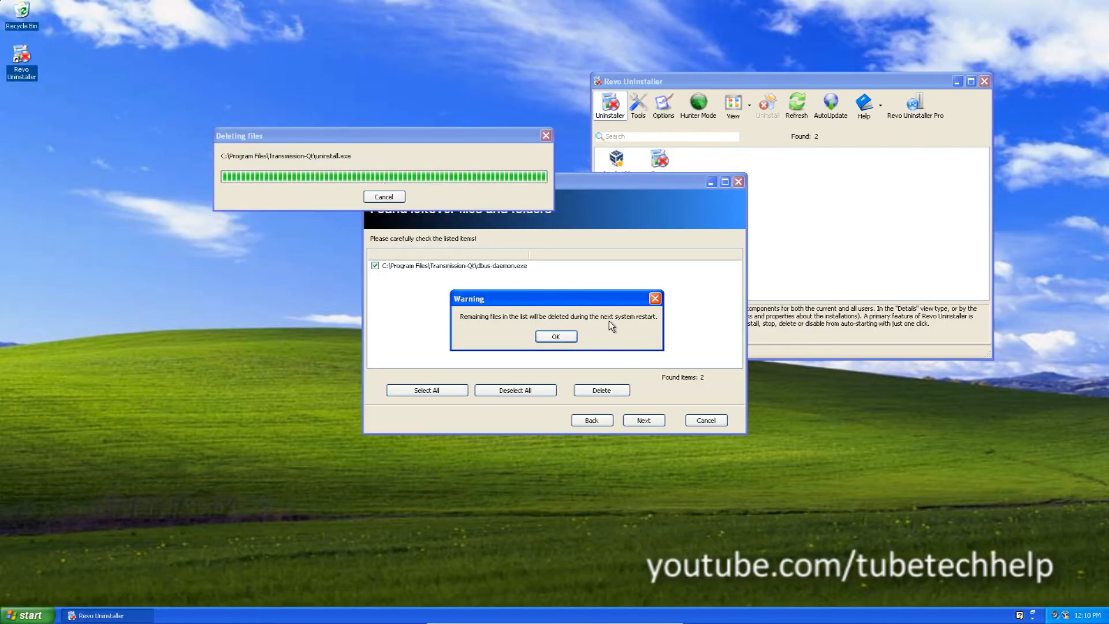
{"action": "left_click", "coordinate": [556, 336]}
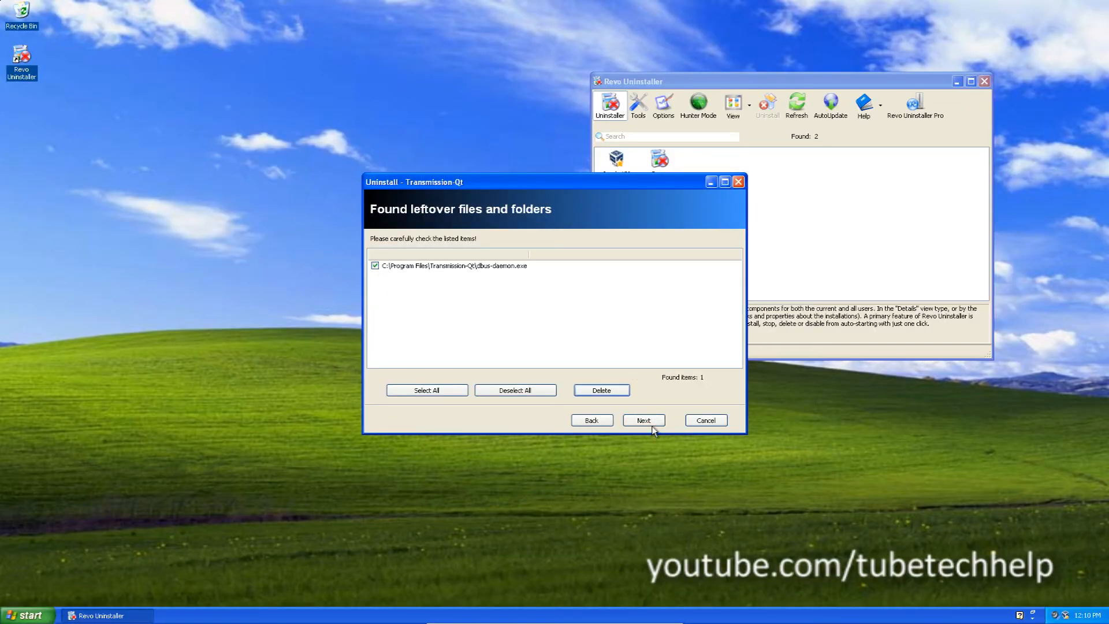
{"action": "left_click", "coordinate": [643, 419]}
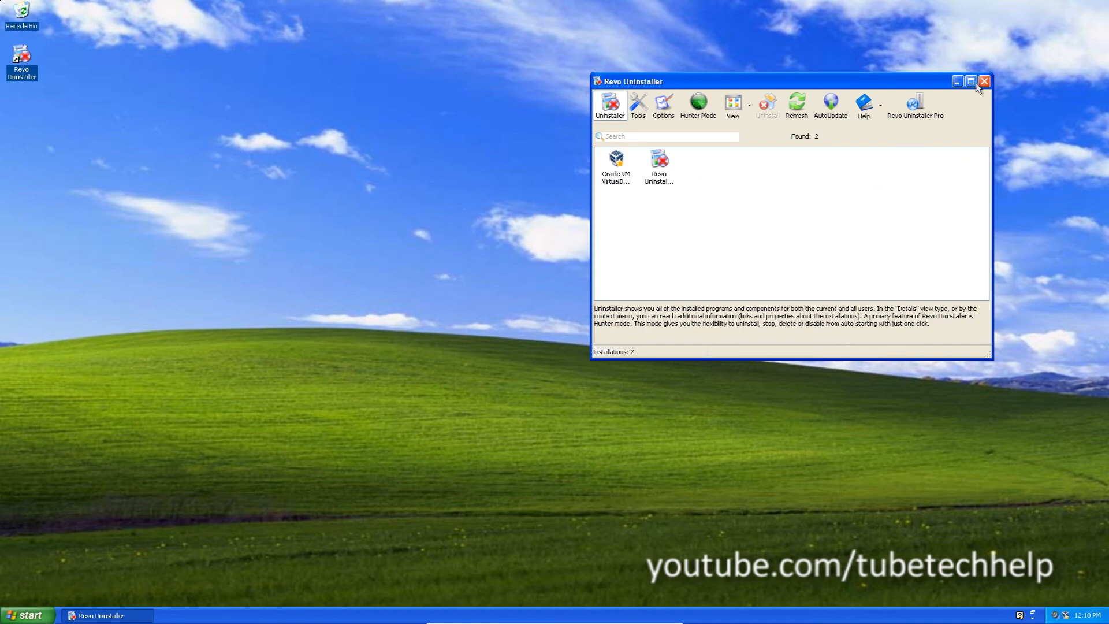